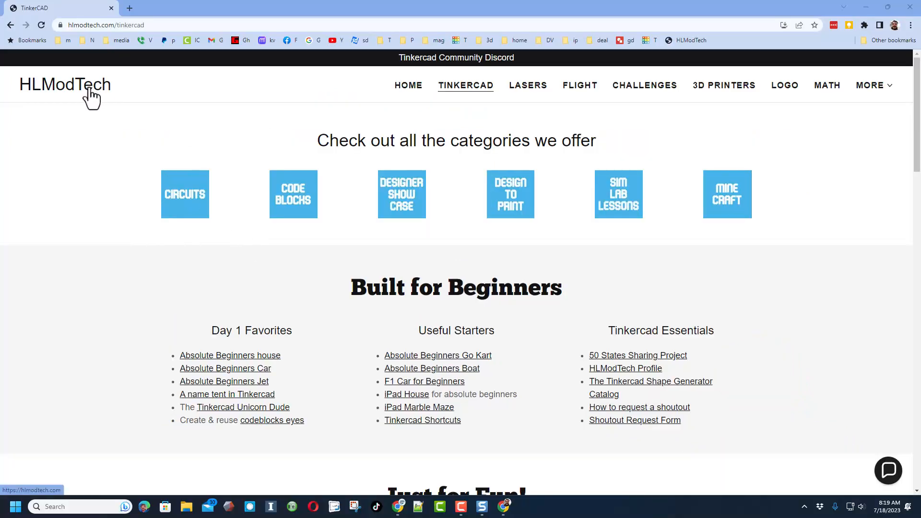
mouse_move(360, 114)
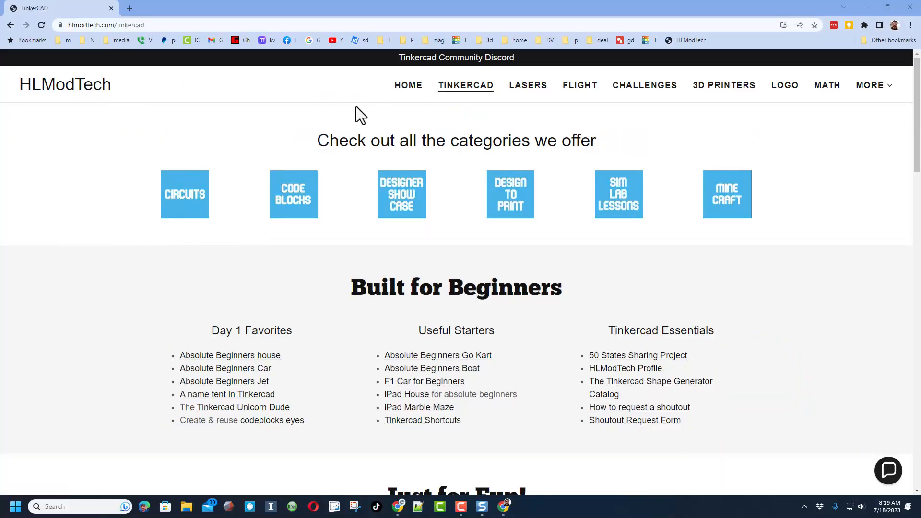
mouse_move(466, 85)
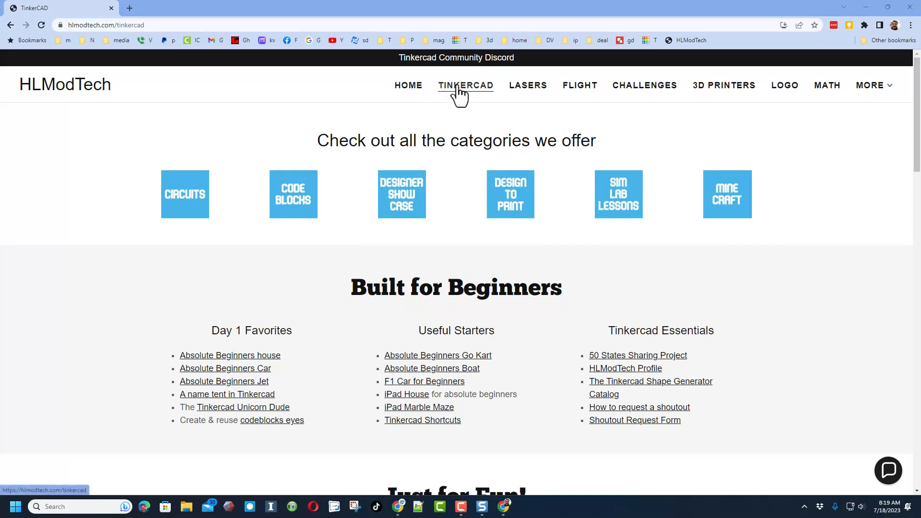
mouse_move(334, 228)
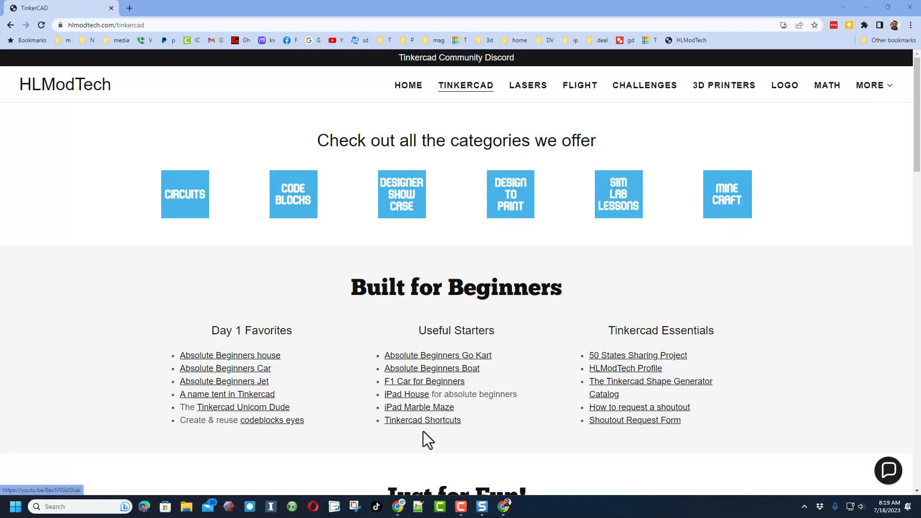
mouse_move(682, 318)
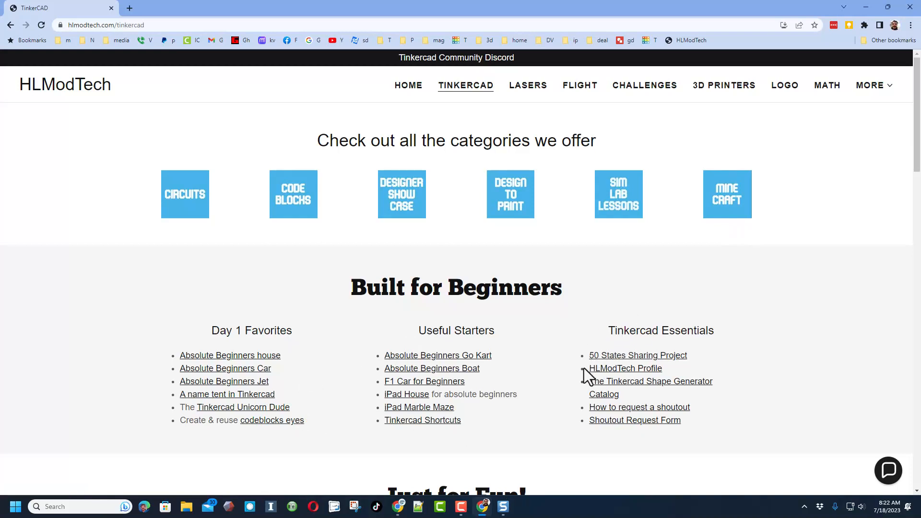
Bring up the HLModtech Tinkercad user profile listing its recent 3D designs.
left_click(625, 369)
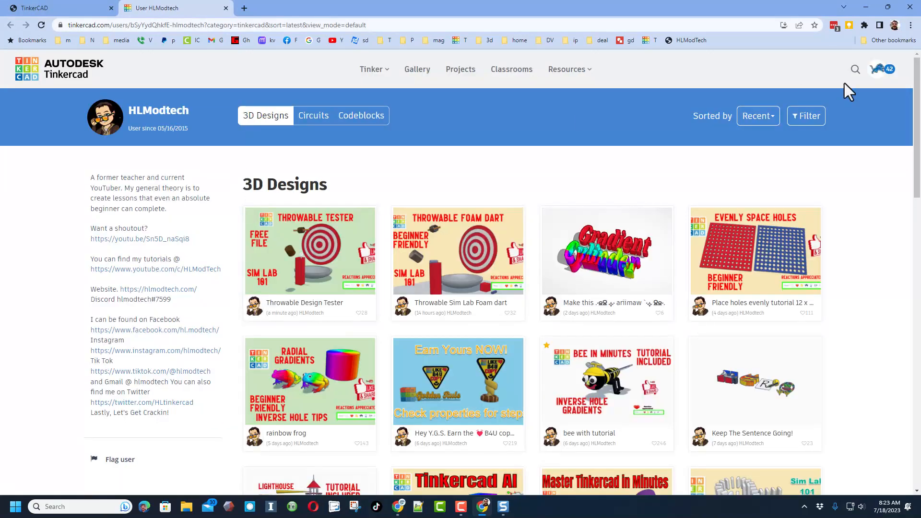
mouse_move(306, 291)
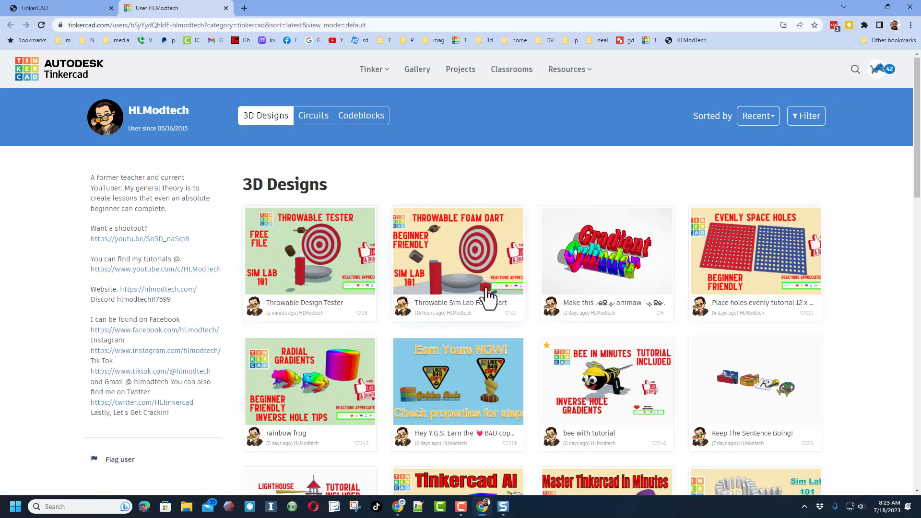
mouse_move(284, 286)
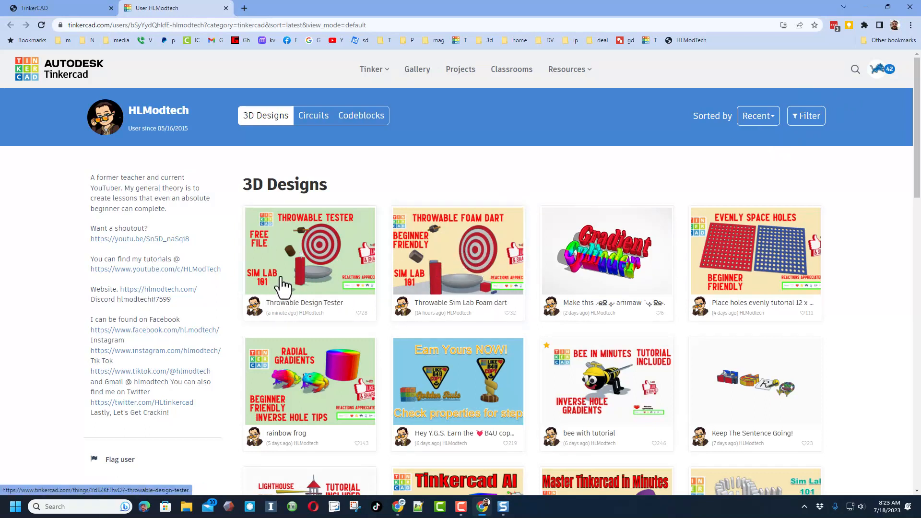
mouse_move(318, 268)
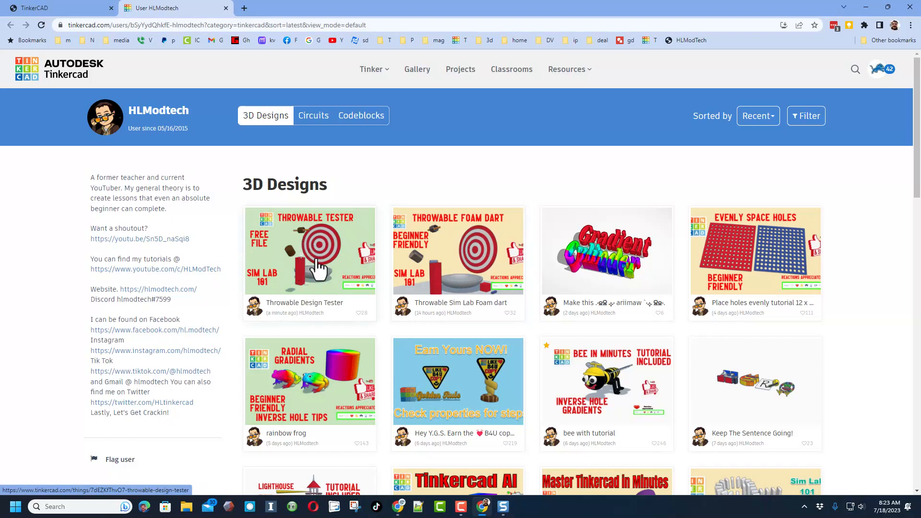
Make an editable copy of the Throwable Design Tester design.
left_click(310, 249)
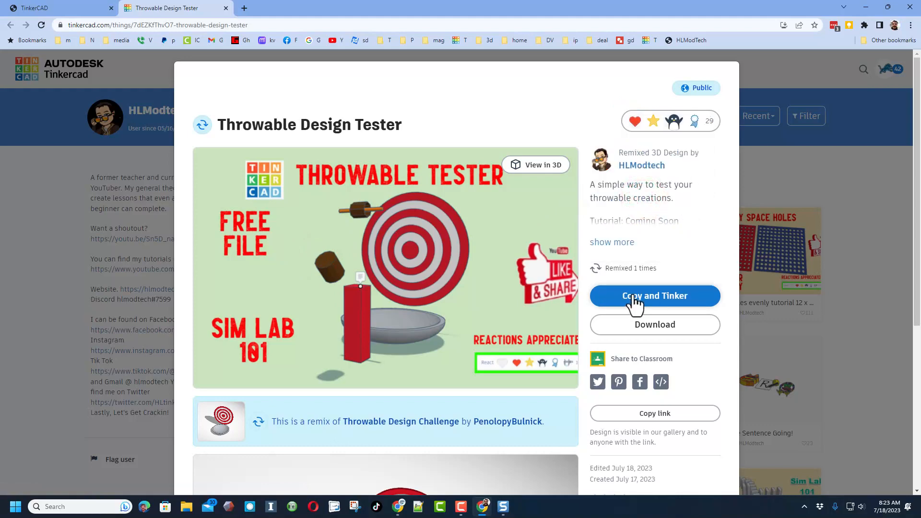
left_click(654, 295)
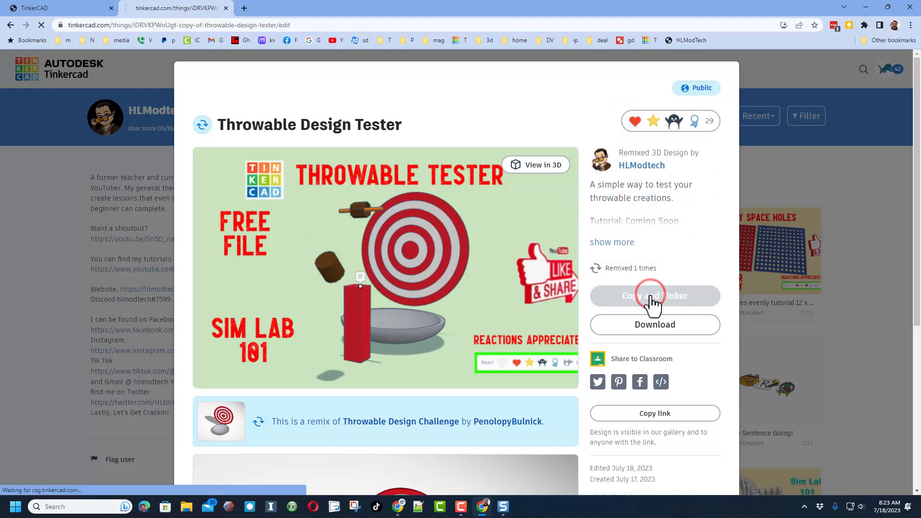
left_click(654, 295)
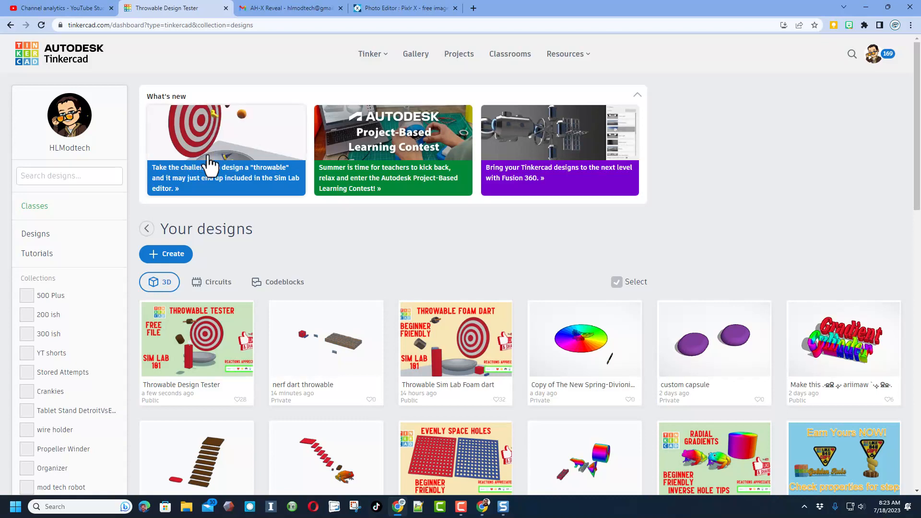
Bring up the Throwables design challenge article and review its criteria.
left_click(224, 149)
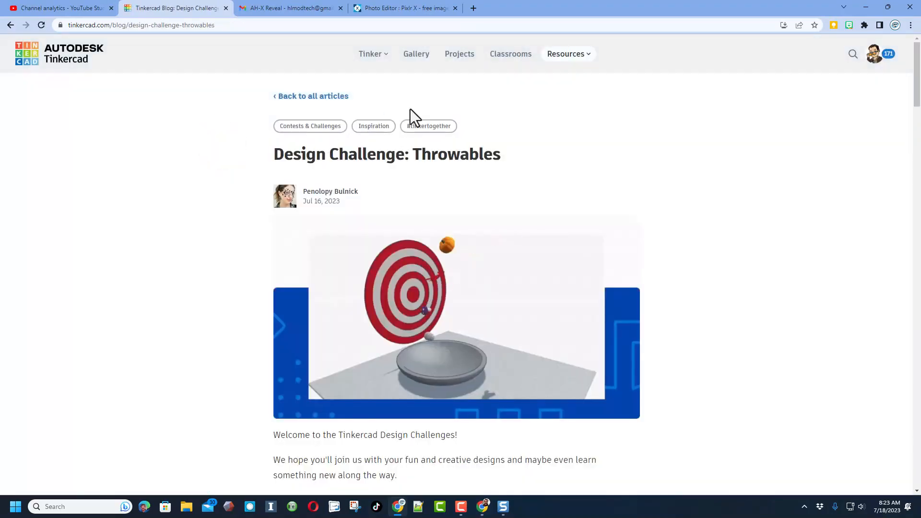
scroll("down", 3)
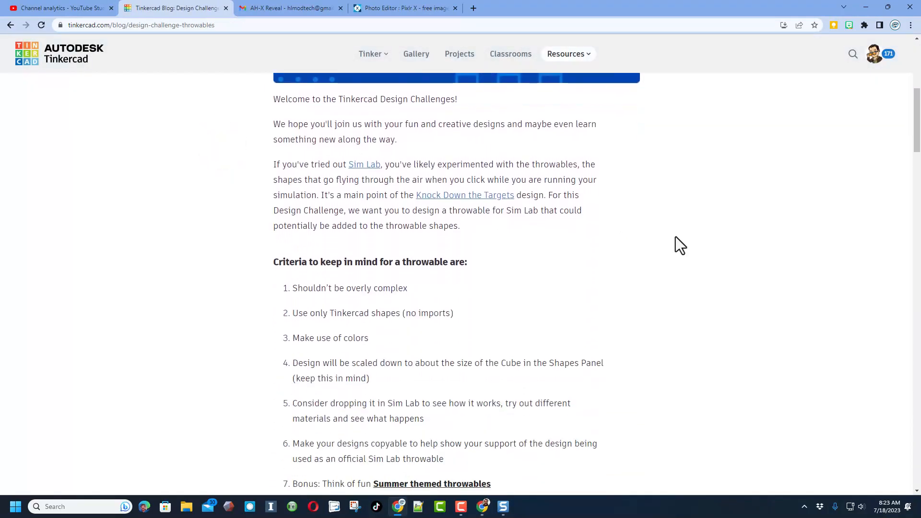
scroll("up", 3)
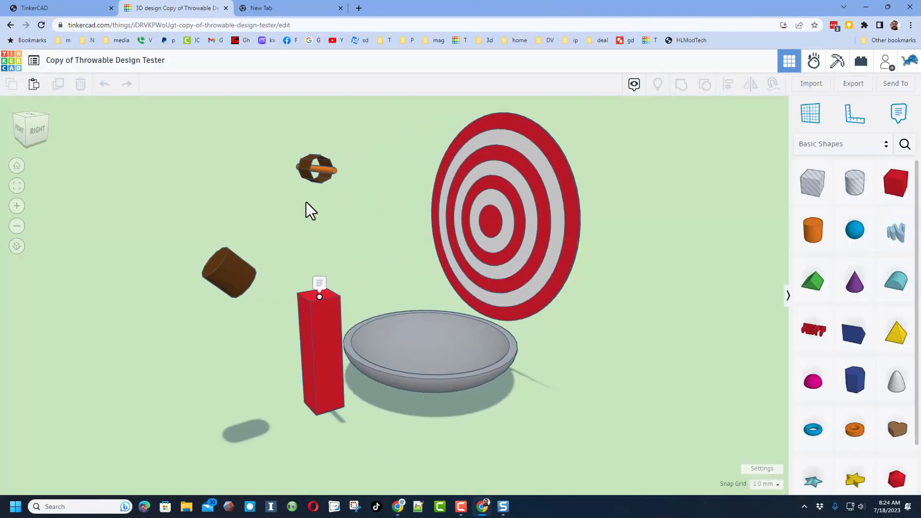
mouse_move(334, 177)
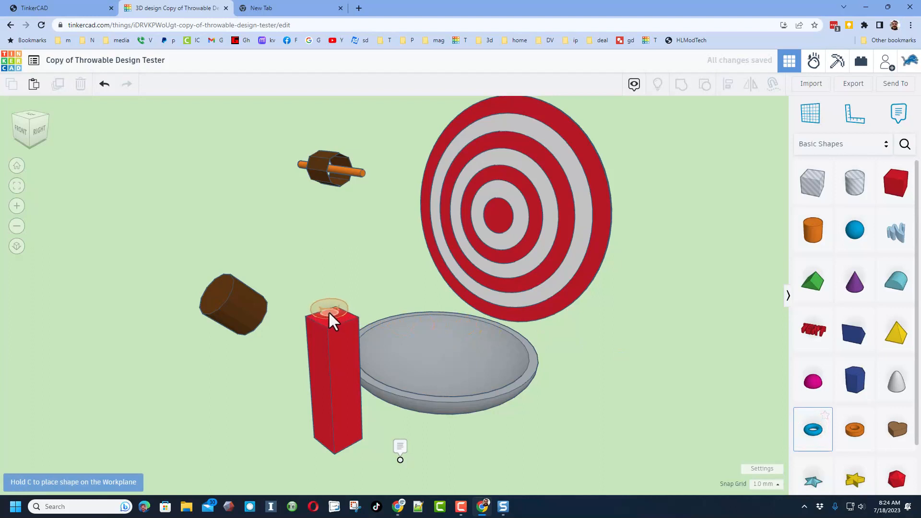
Place a torus on top of the red post and colour it yellow.
left_click(330, 310)
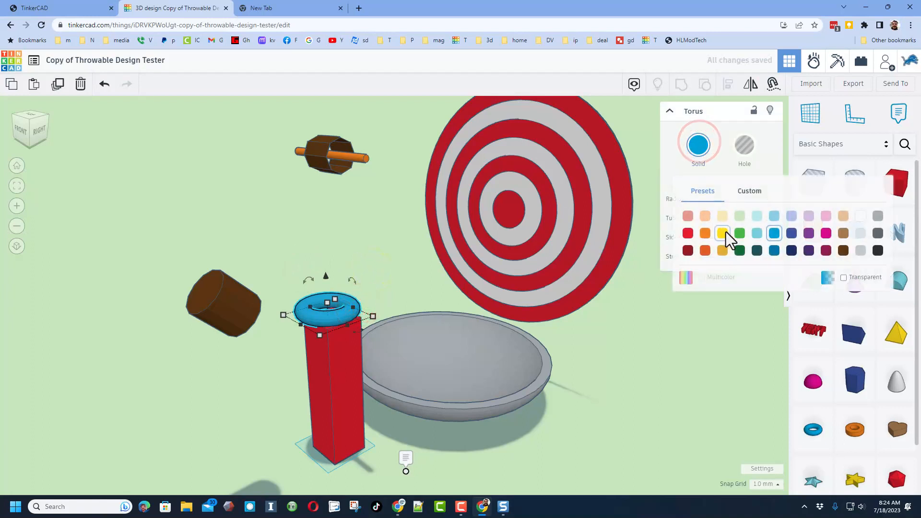
left_click(721, 233)
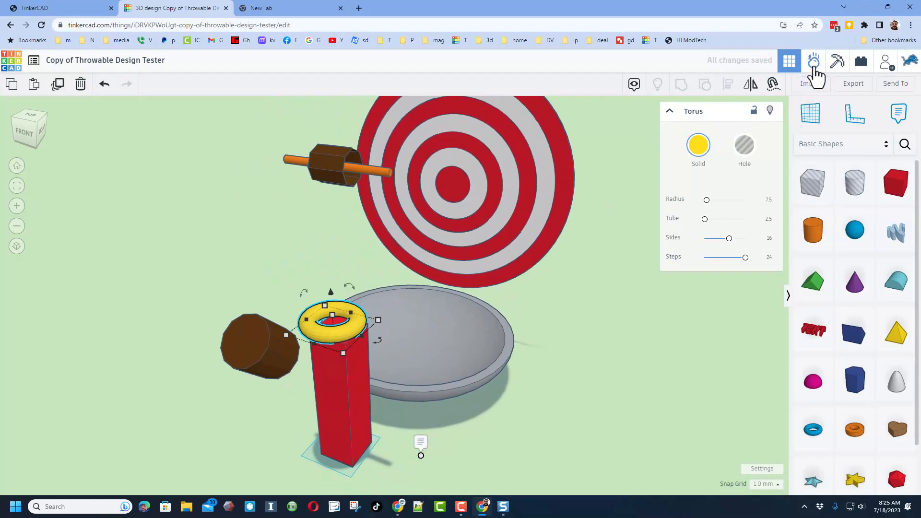
In Sim Lab, select the yellow torus and set its material to Polystyrene.
left_click(814, 60)
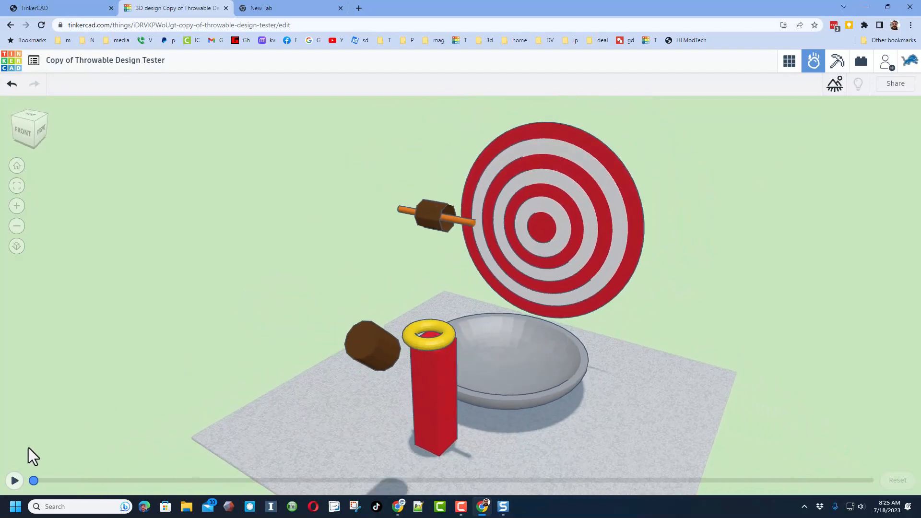
left_click(15, 481)
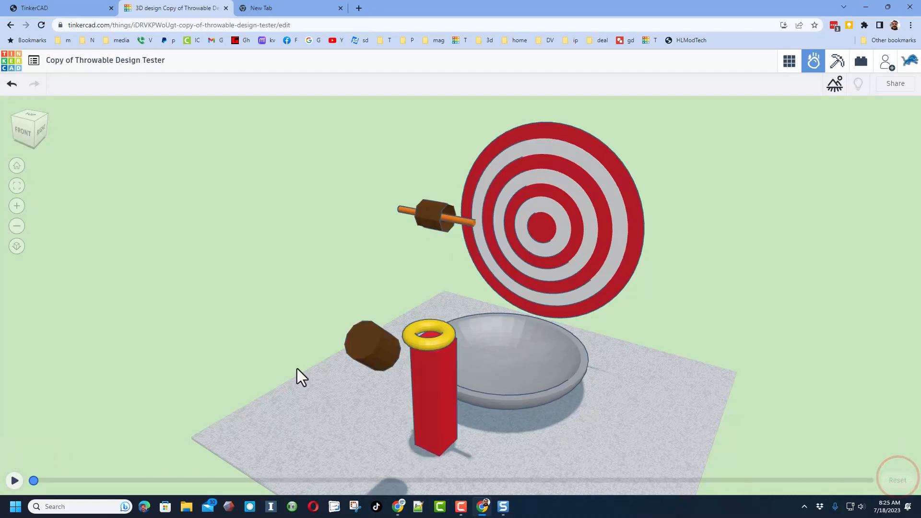
left_click(429, 399)
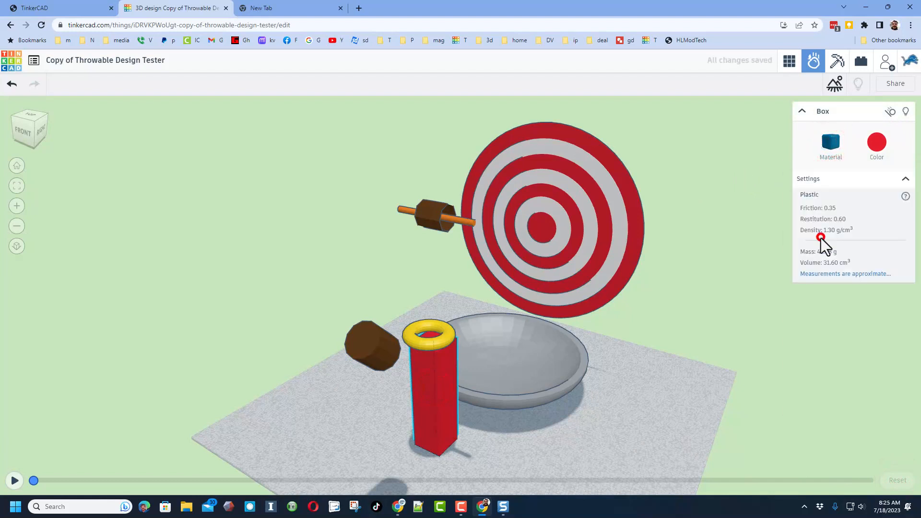
left_click(430, 334)
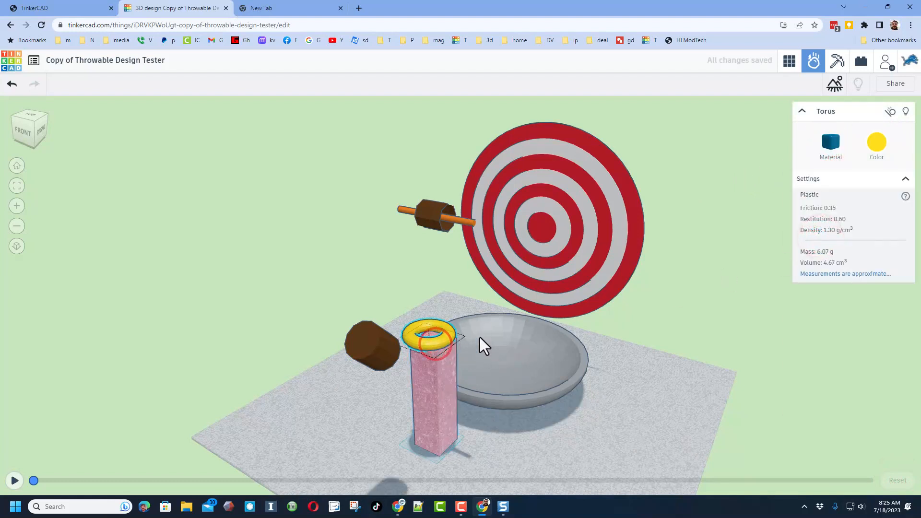
left_click(829, 145)
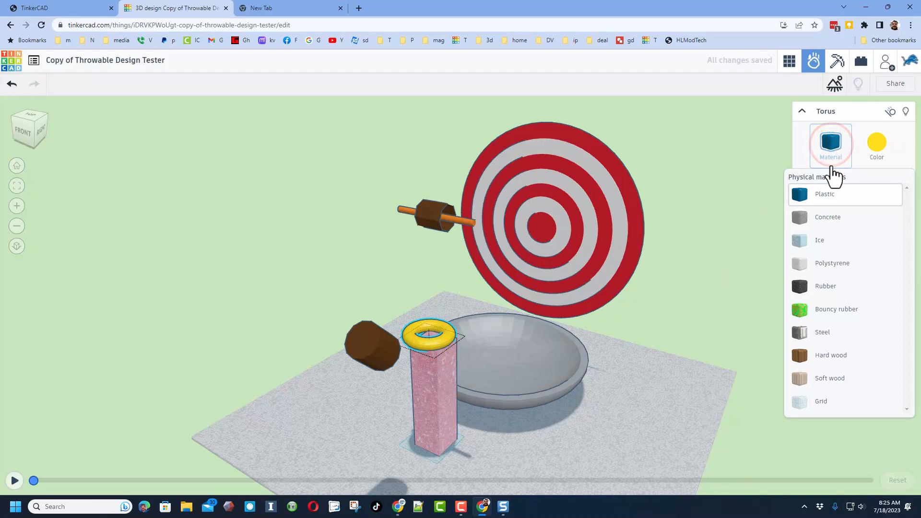
left_click(833, 263)
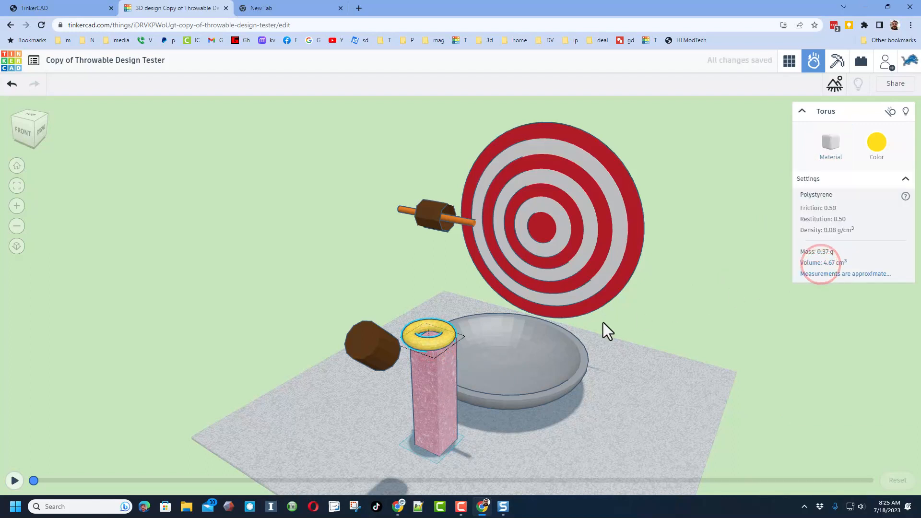
Run the physics simulation so the torus drops into the bowl.
left_click(14, 481)
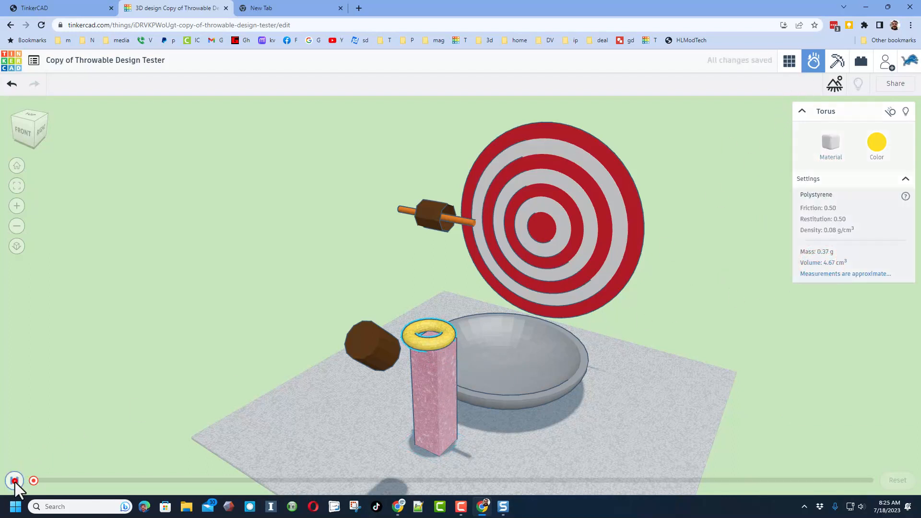
left_click(15, 481)
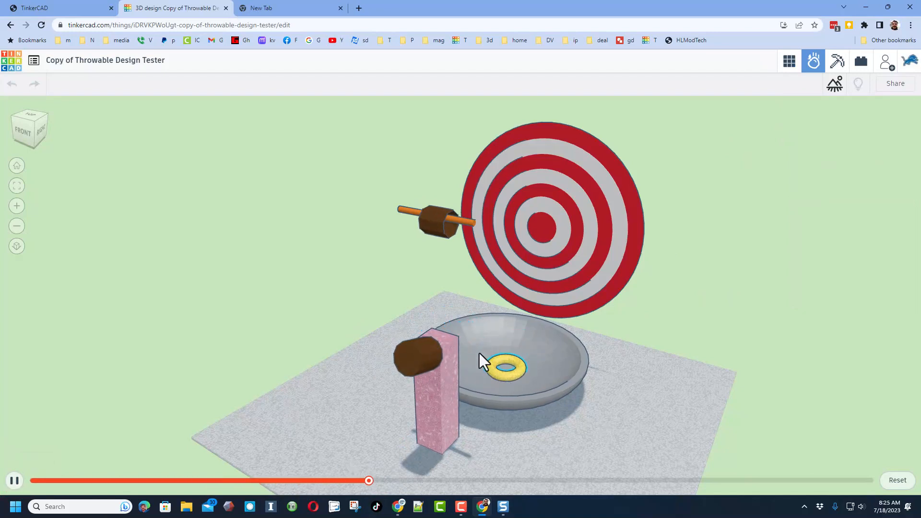
left_click(263, 271)
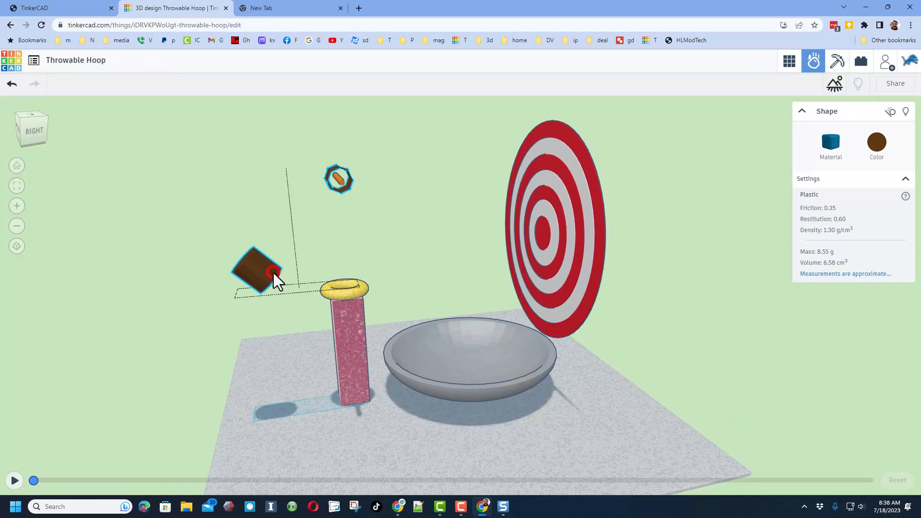
Set the brown block's material to Steel and pause the running simulation.
left_click(829, 144)
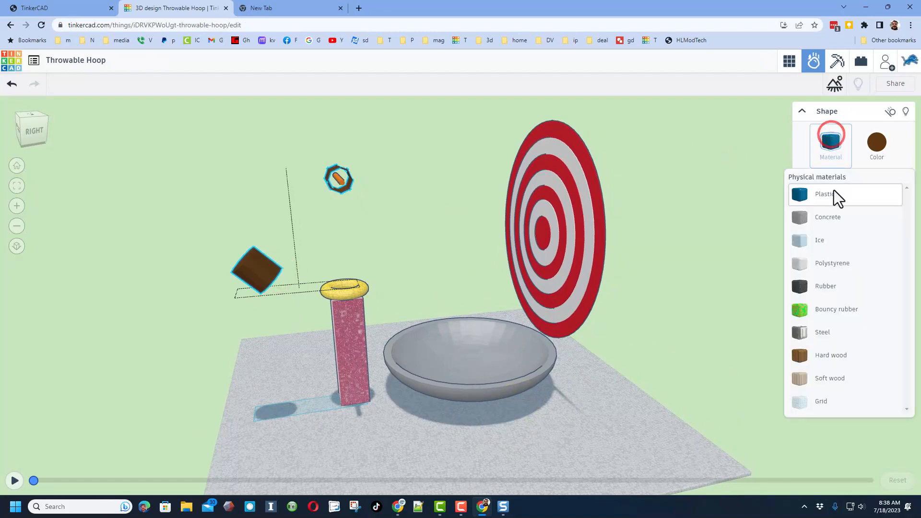
left_click(824, 194)
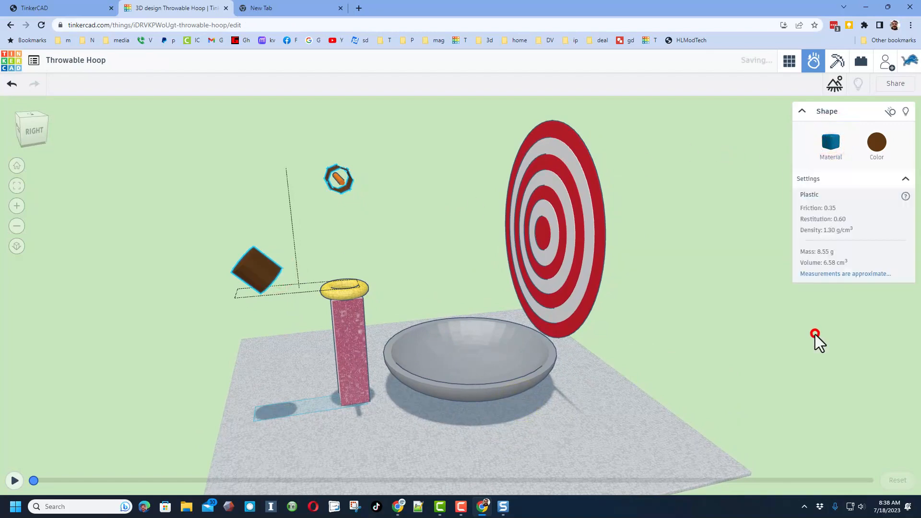
left_click(830, 143)
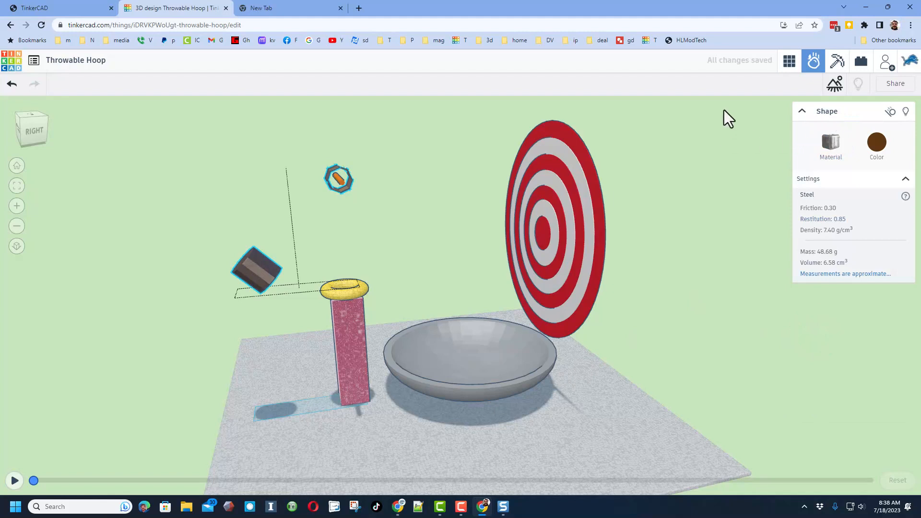
mouse_move(67, 474)
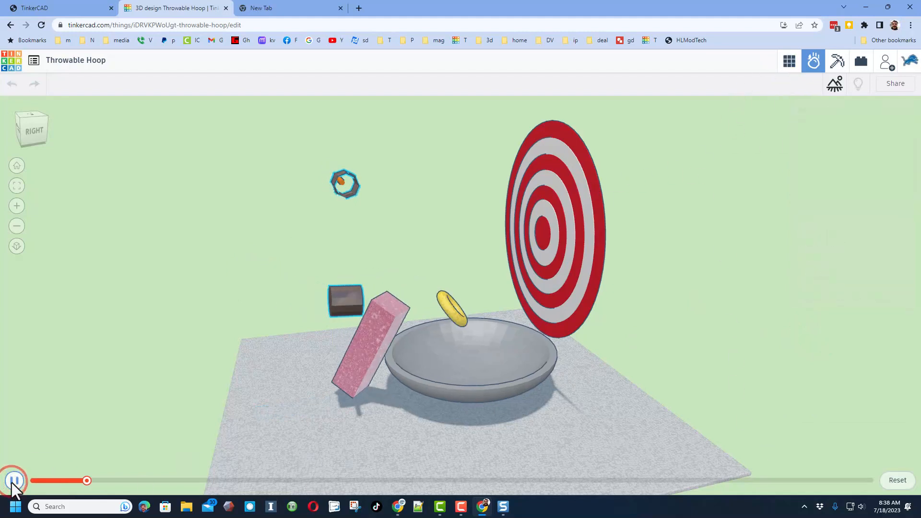
left_click(12, 481)
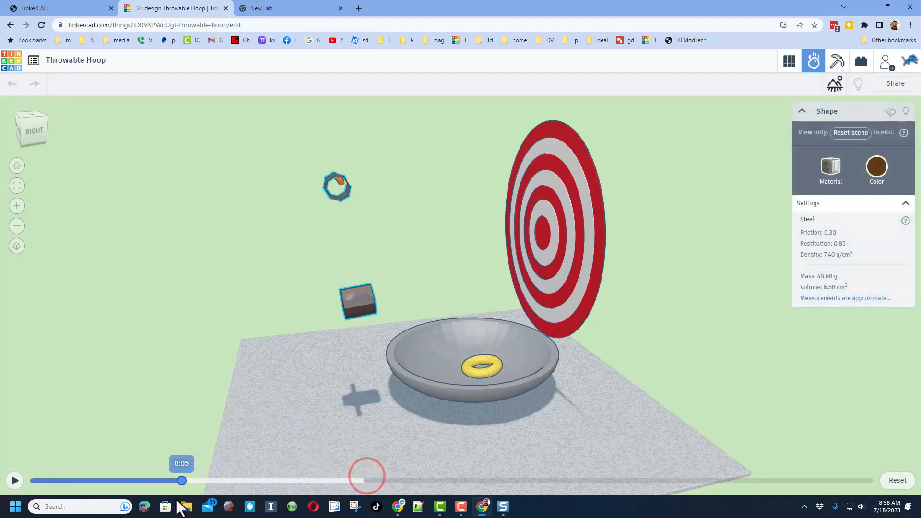
Scrub back through the playback and reset the simulation to its starting state.
left_click_drag(183, 481, 56, 480)
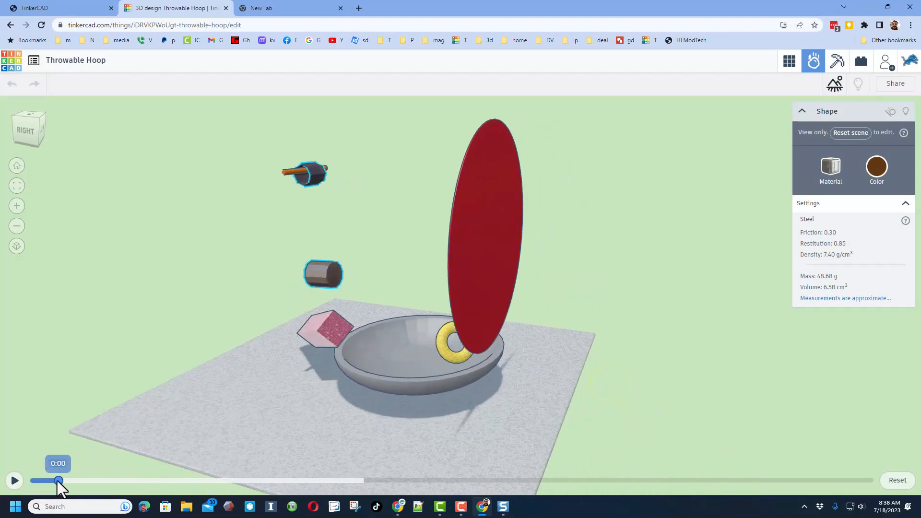
left_click_drag(57, 480, 41, 481)
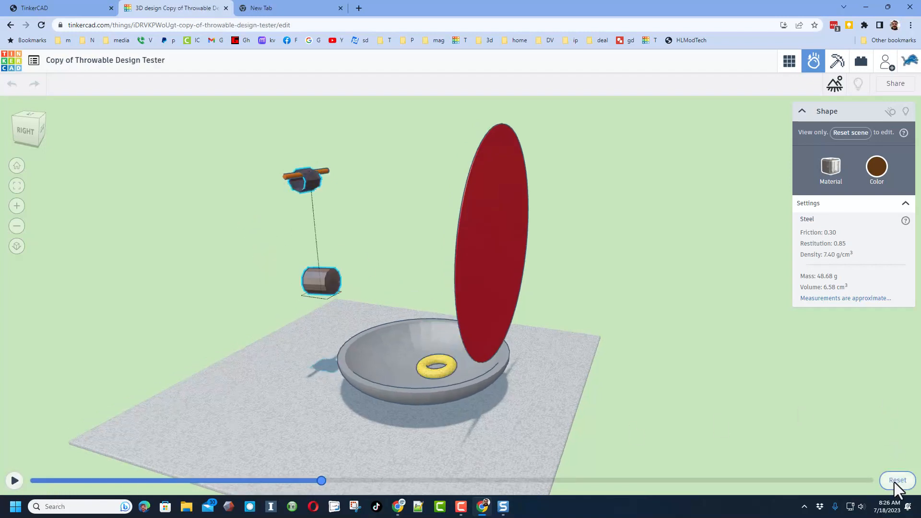
left_click(896, 481)
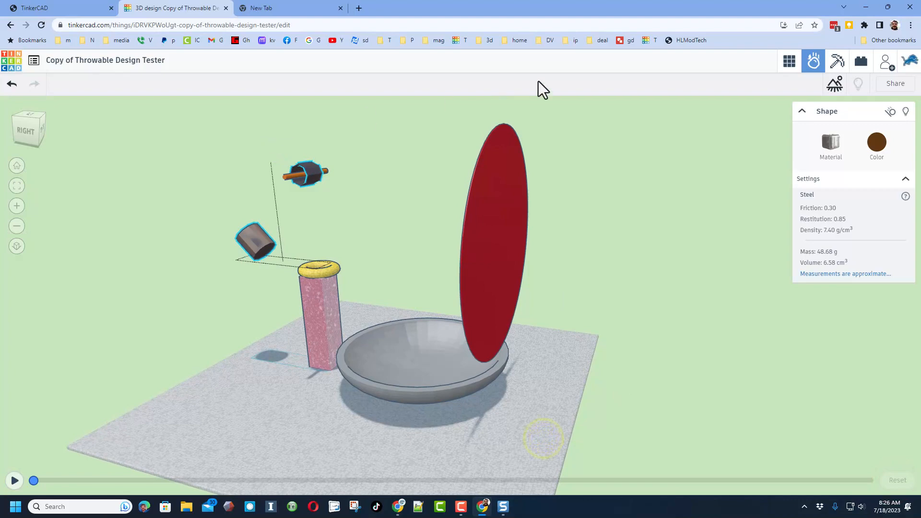
Return to the 3D editor, deselect the torus and go to the designs dashboard.
left_click(789, 60)
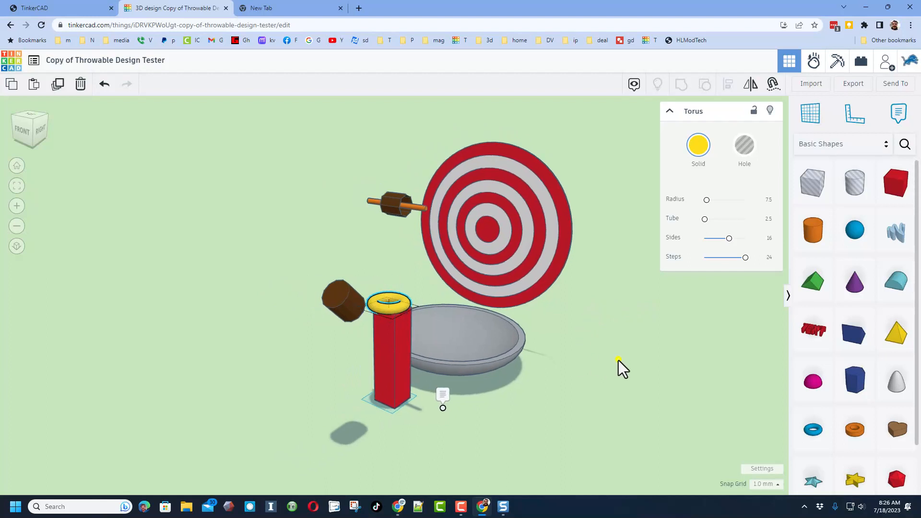
left_click(617, 361)
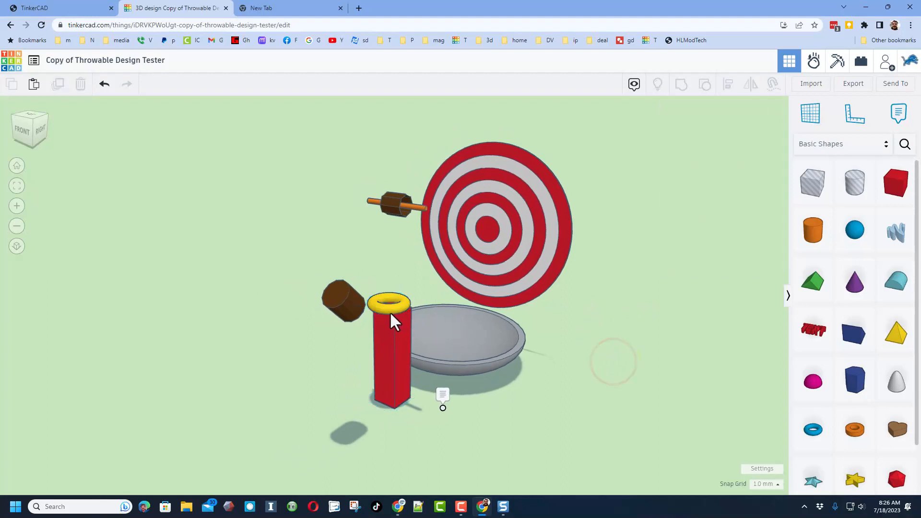
mouse_move(171, 153)
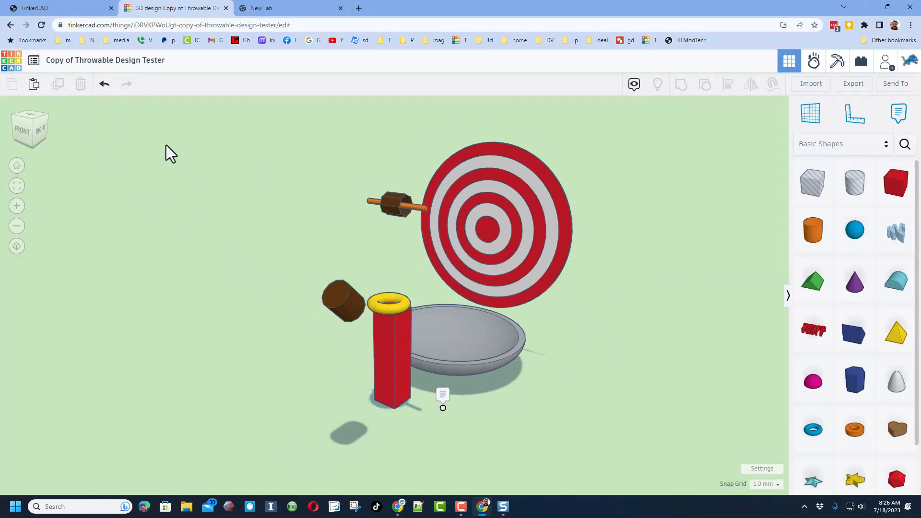
left_click(11, 60)
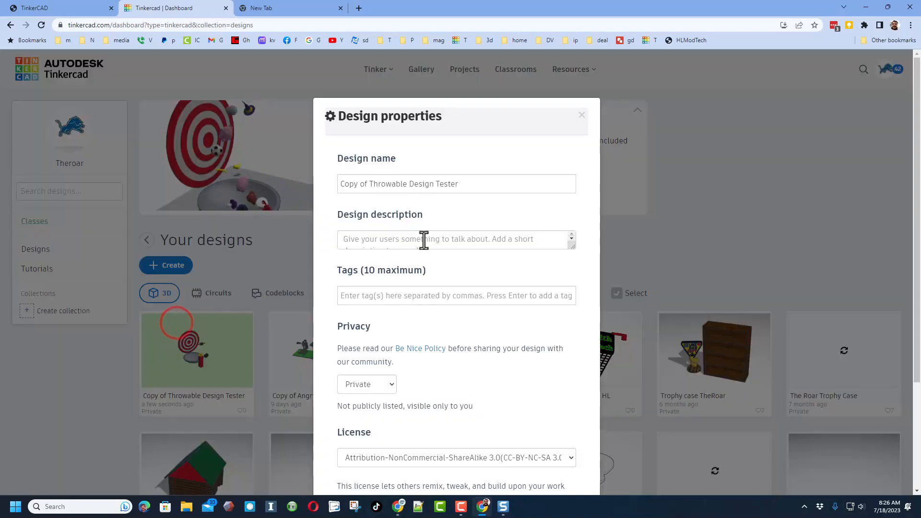
mouse_move(404, 192)
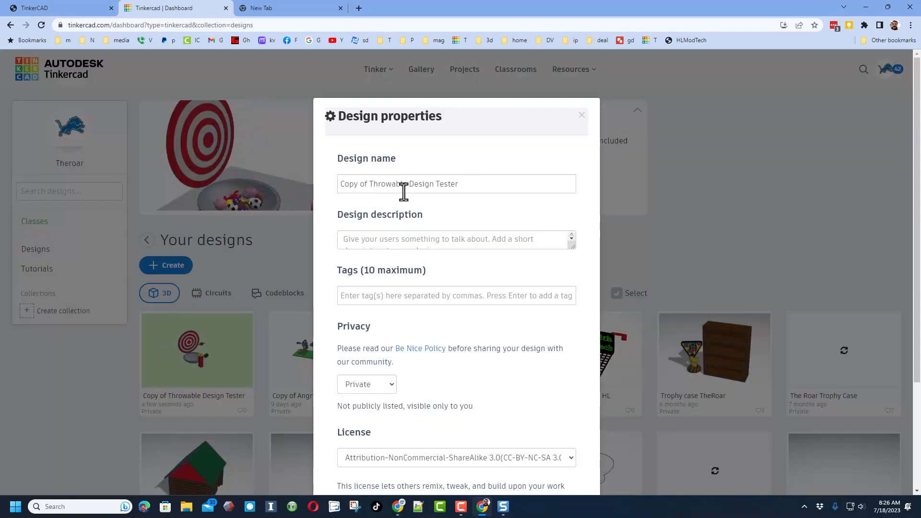
Name the design Throwable Hoop and add the tags hoop, hlmt23 and adskThrowChallenge.
type("Throwable Hoop")
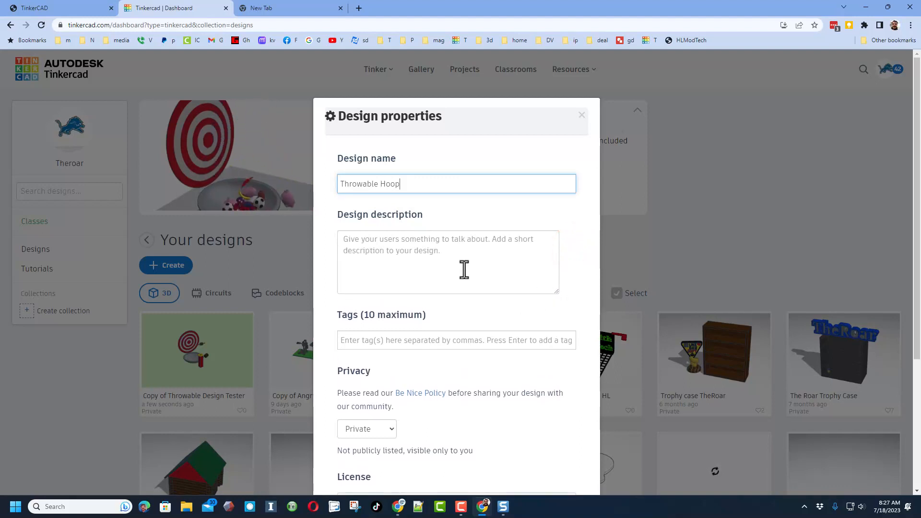
type("g")
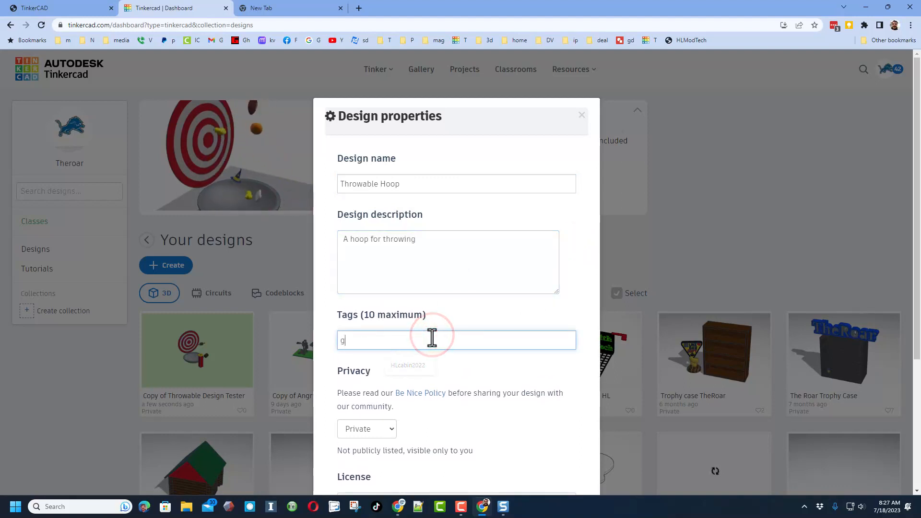
type("ho")
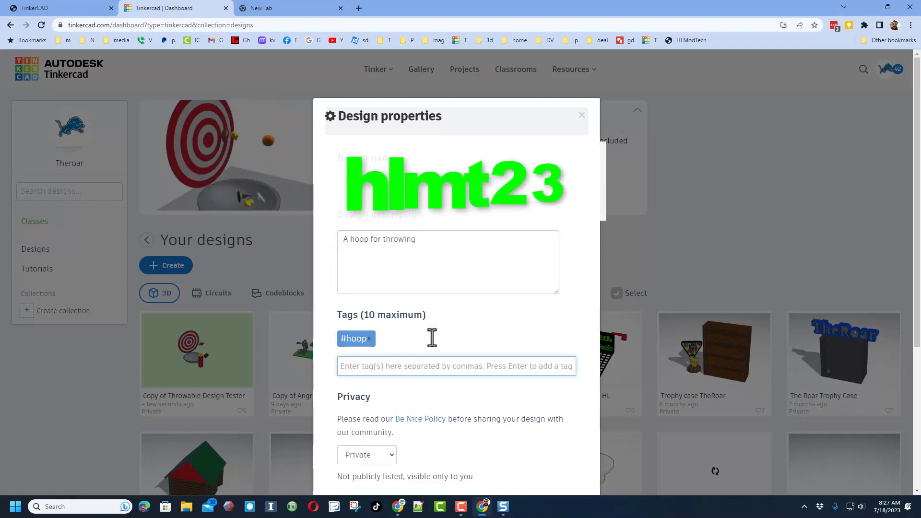
type("hlmt23")
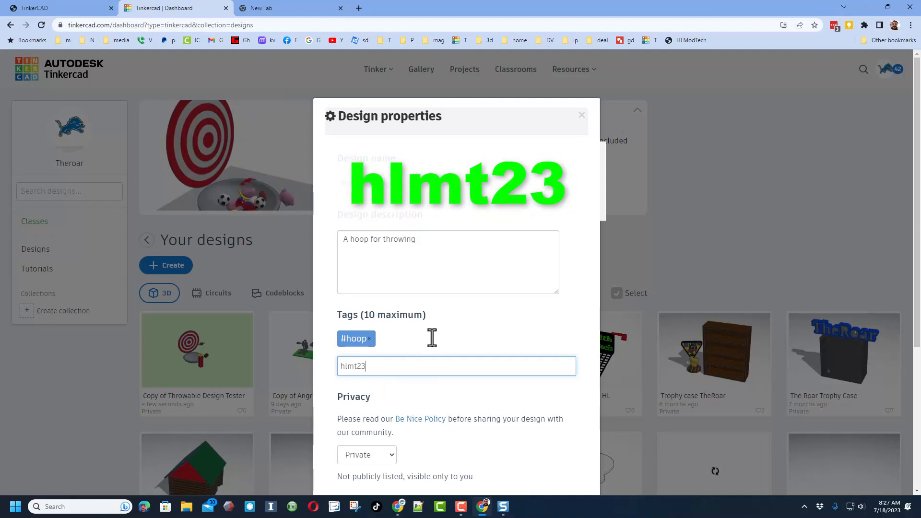
key("Enter")
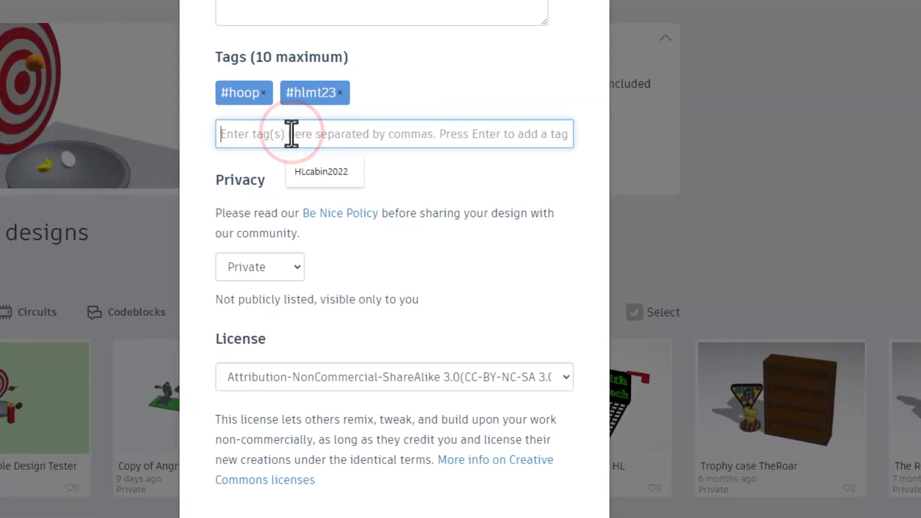
type("adskThrowChallenge")
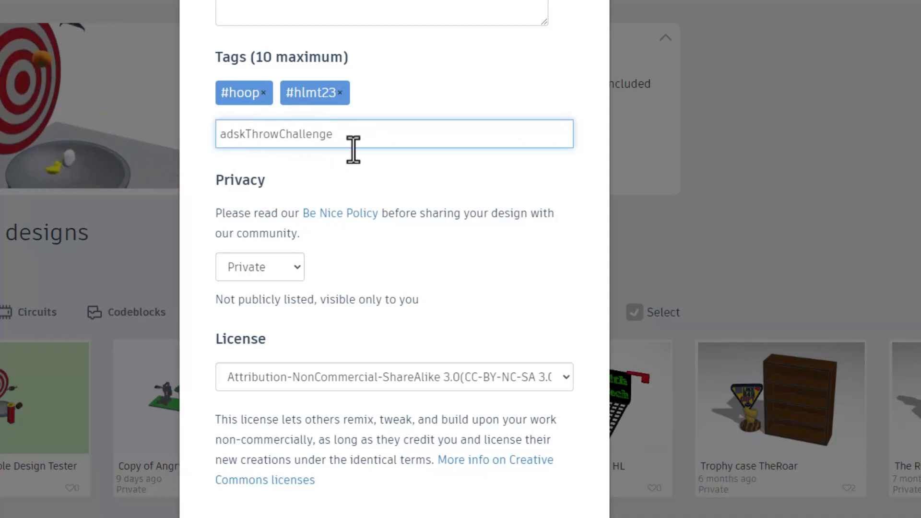
Set the design's privacy to Public and save the changes.
left_click(259, 267)
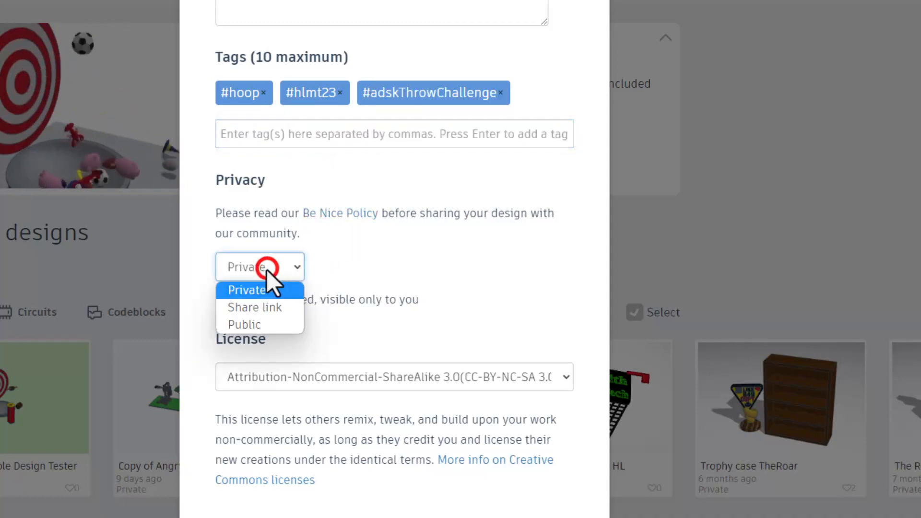
left_click(242, 323)
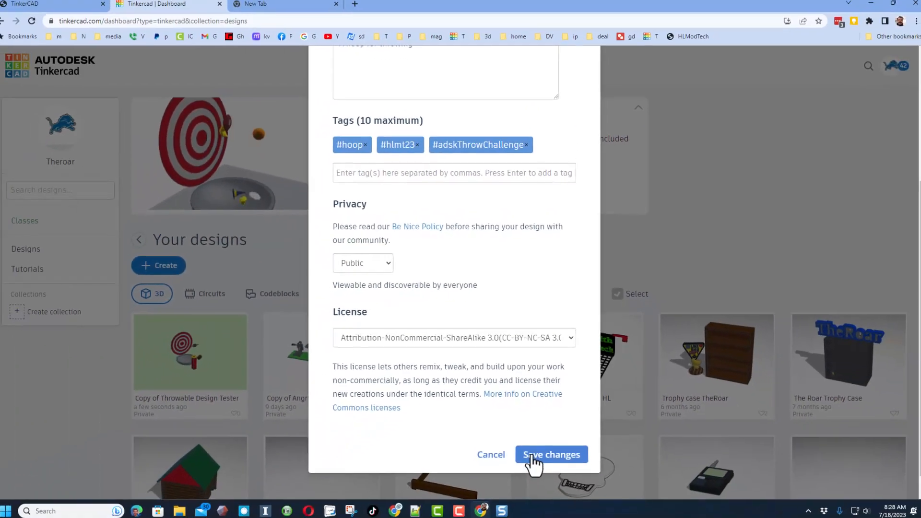
left_click(550, 454)
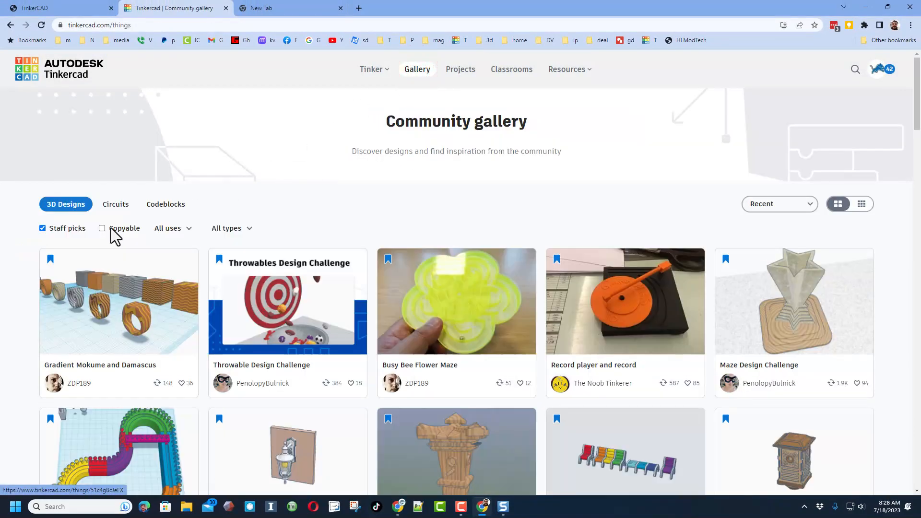
Show all recent gallery designs without the staff-picks filter, as small thumbnails.
left_click(42, 228)
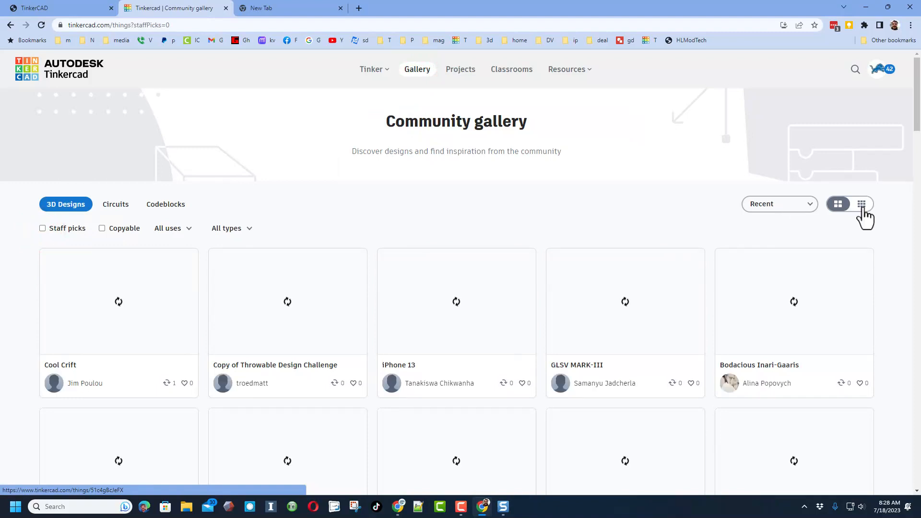
left_click(862, 204)
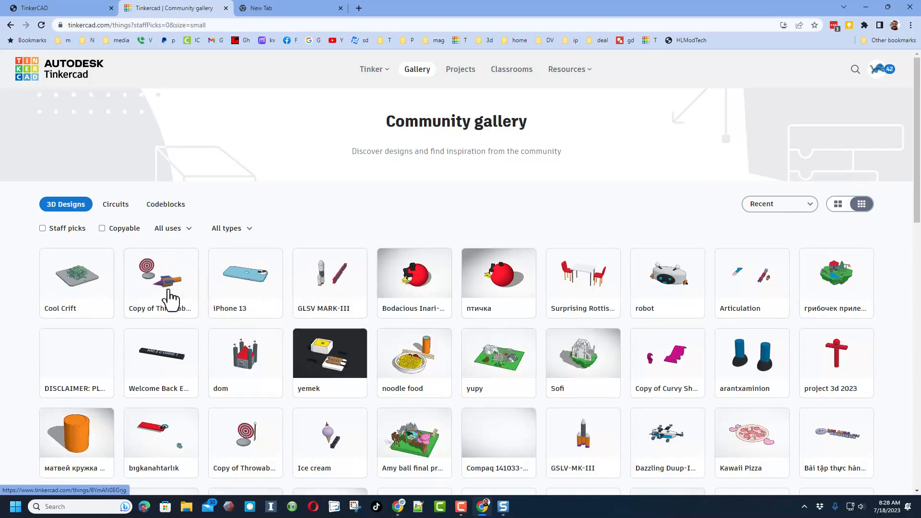
Browse and react to a couple of gallery designs, then start a gallery search.
left_click(160, 273)
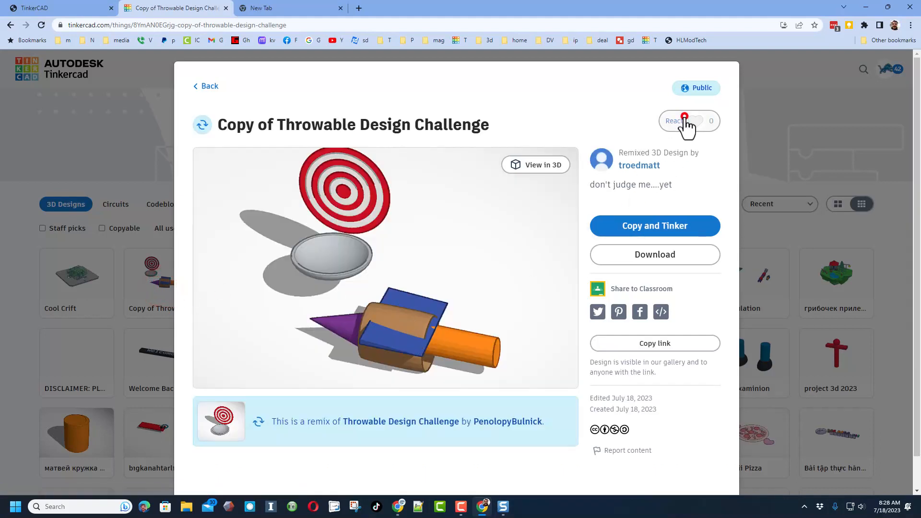
left_click(684, 121)
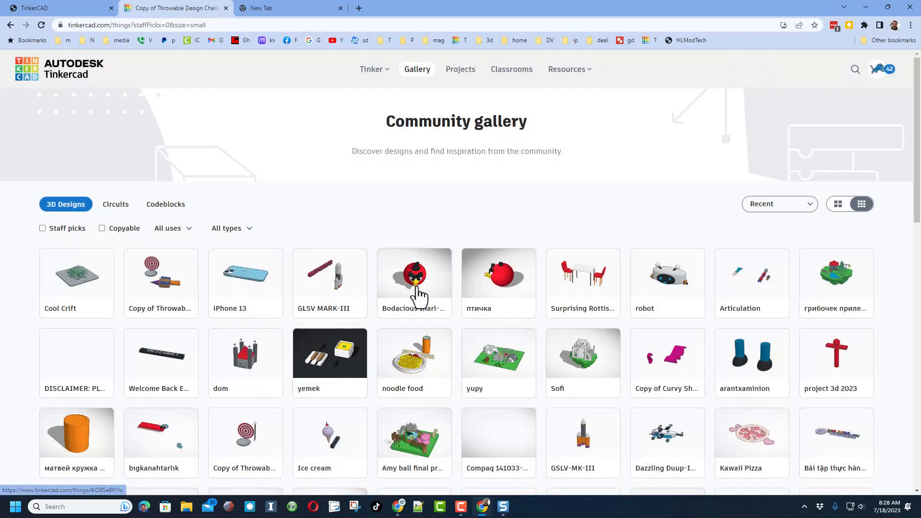
left_click(414, 277)
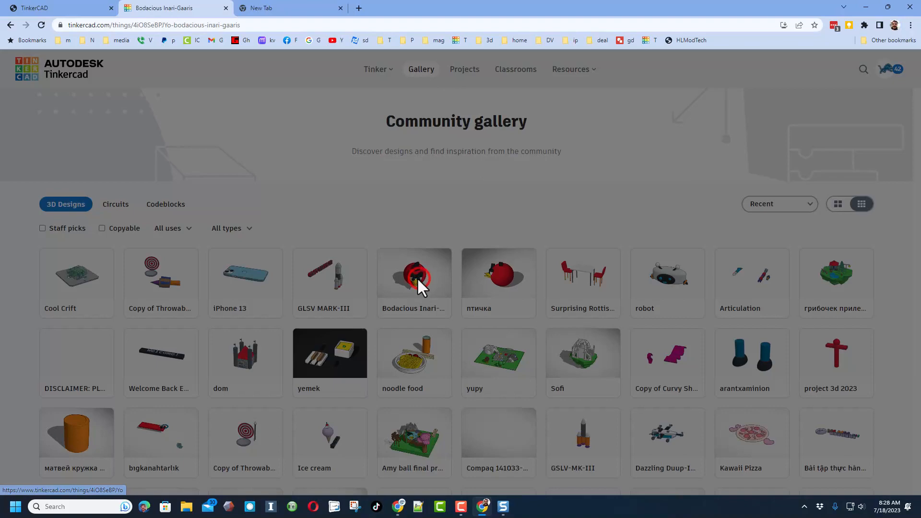
left_click(414, 275)
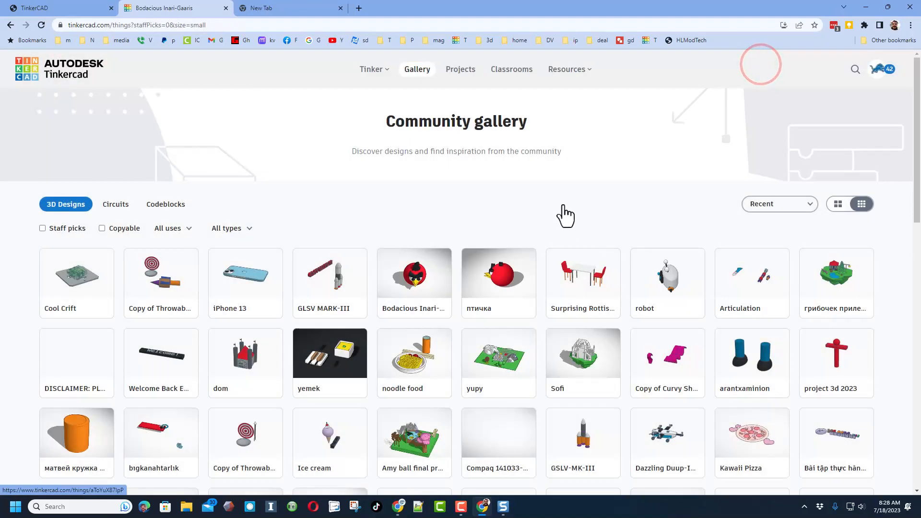
left_click(839, 204)
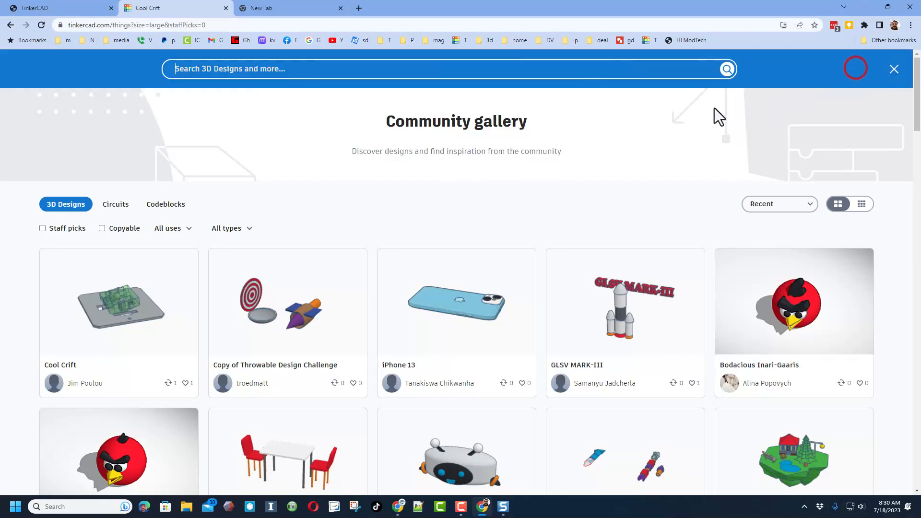
Search the gallery for hlmt23 and sort the results by most recent.
type("h")
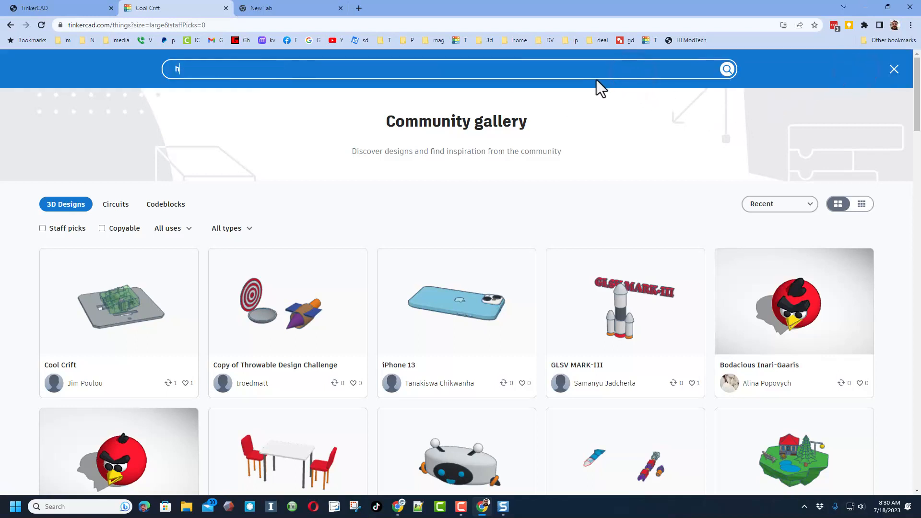
type("lmt23")
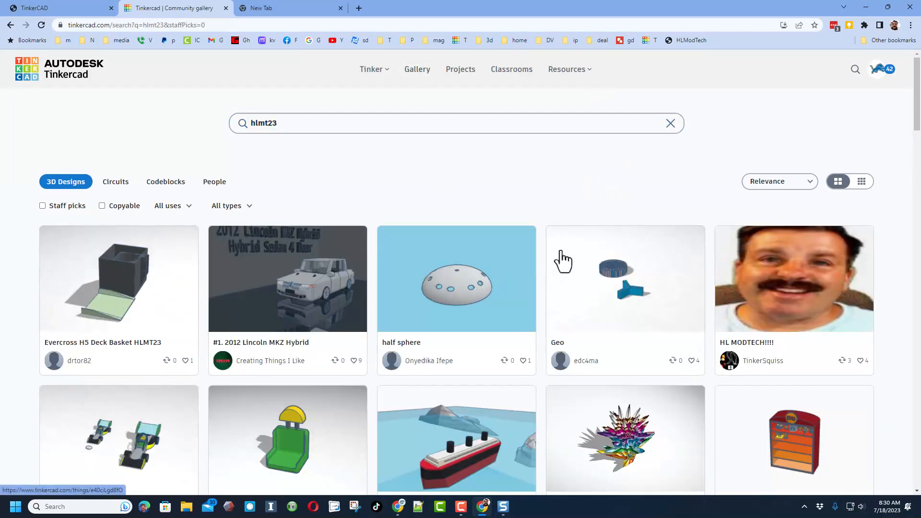
left_click(778, 181)
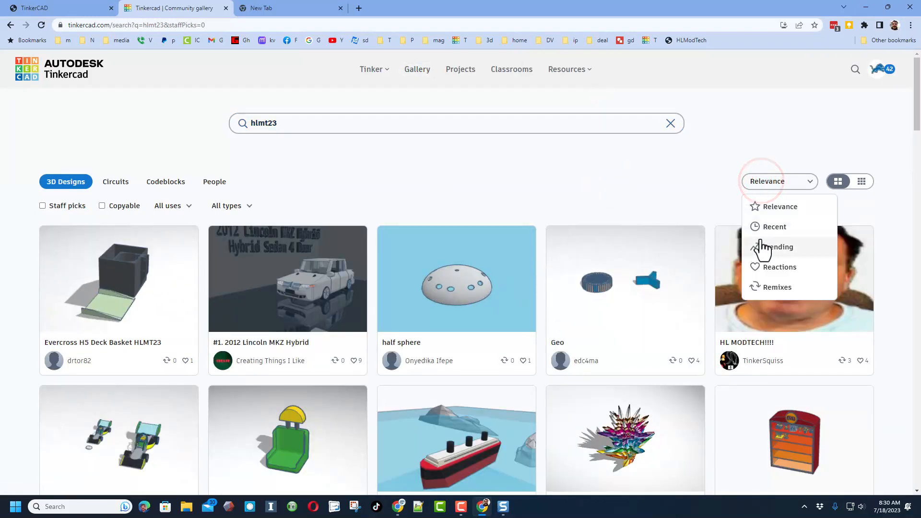
left_click(775, 226)
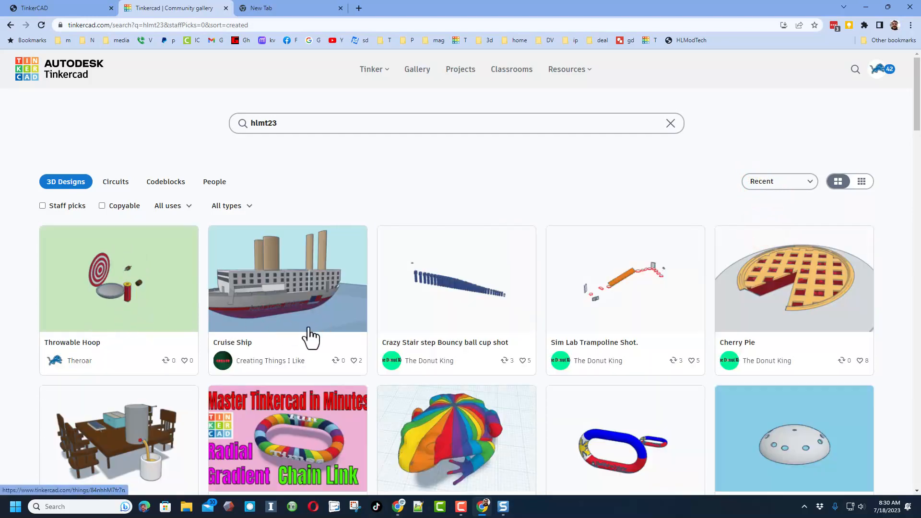
mouse_move(294, 299)
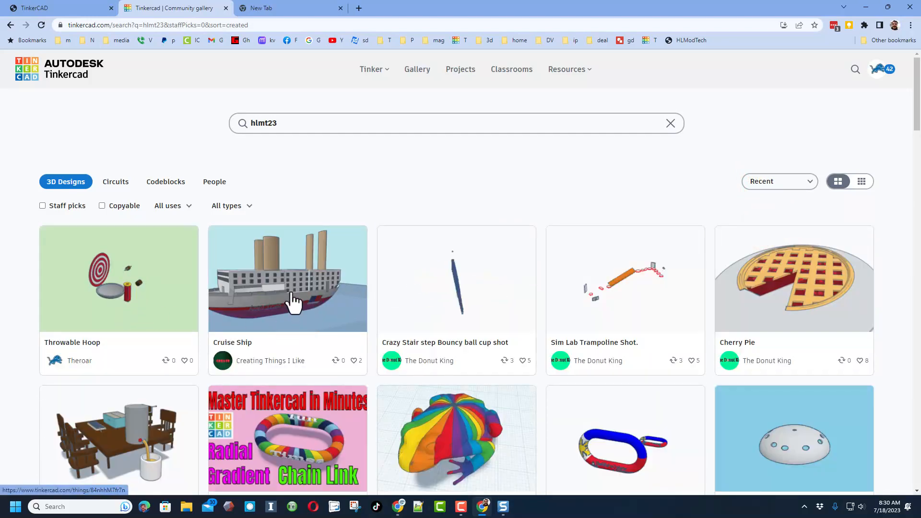
Like the Cruise Ship design, then reopen Throwable Hoop in the editor.
left_click(287, 278)
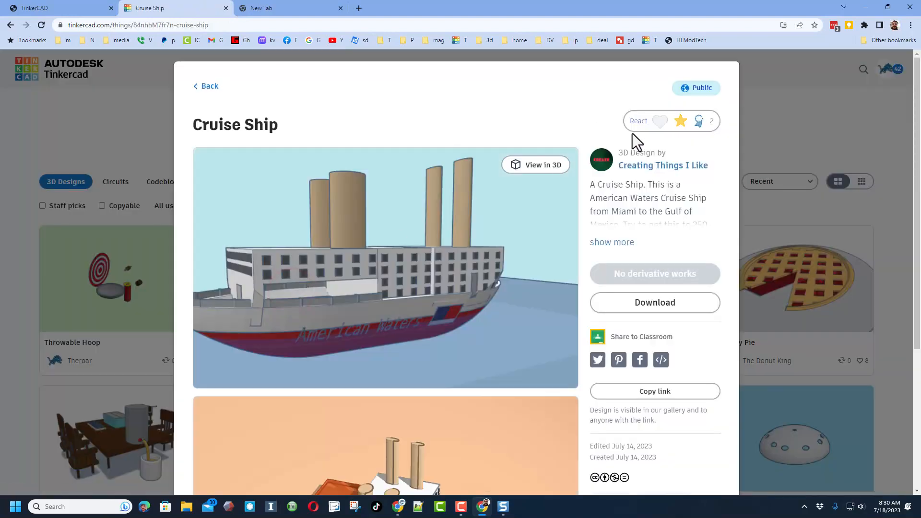
left_click(638, 121)
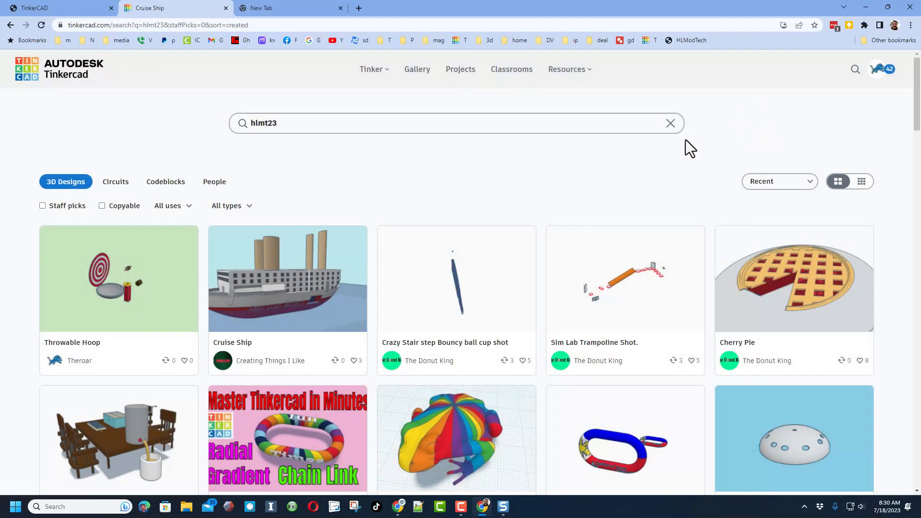
left_click(118, 278)
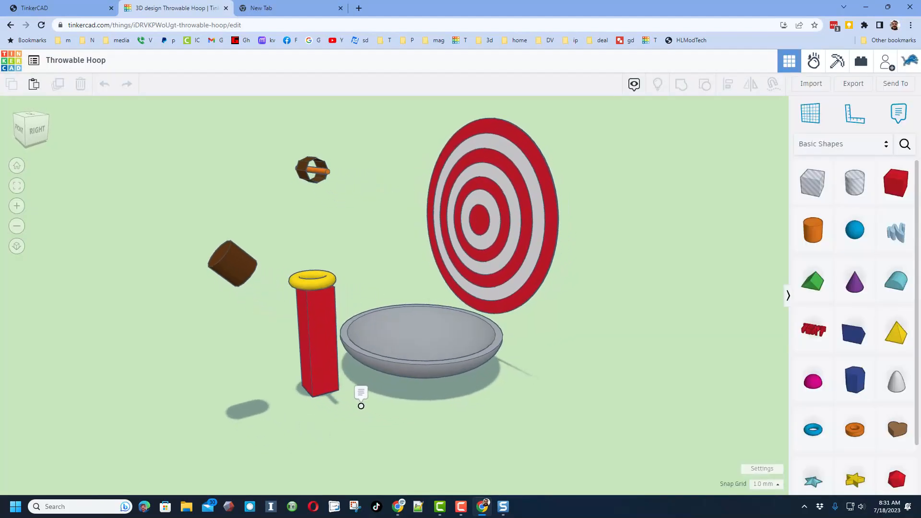